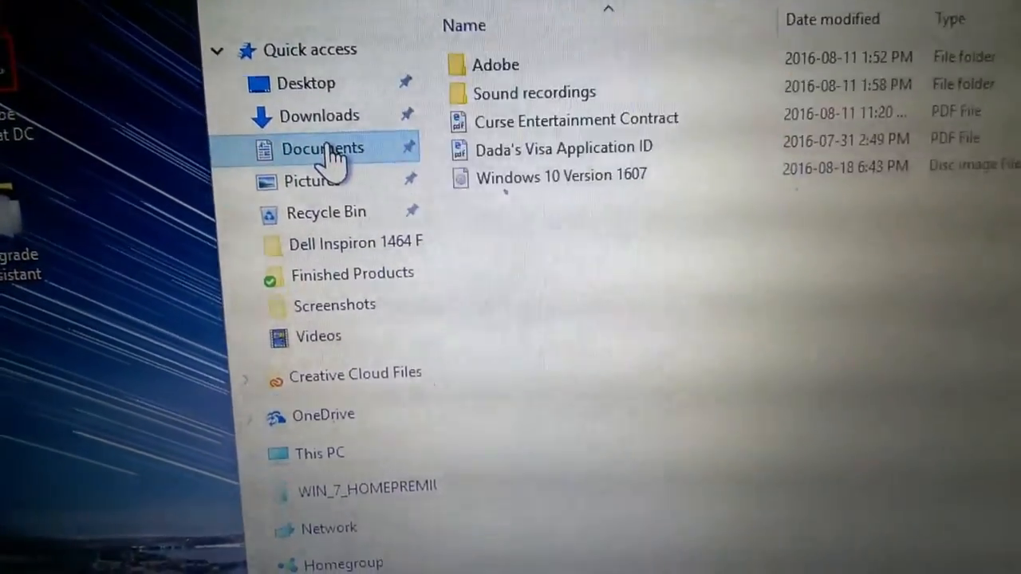
- Browse to the WIN_7_HOMEPREMIUM (F:) drive listing its boot, sources, Transfer folders and setup file
right_click(561, 199)
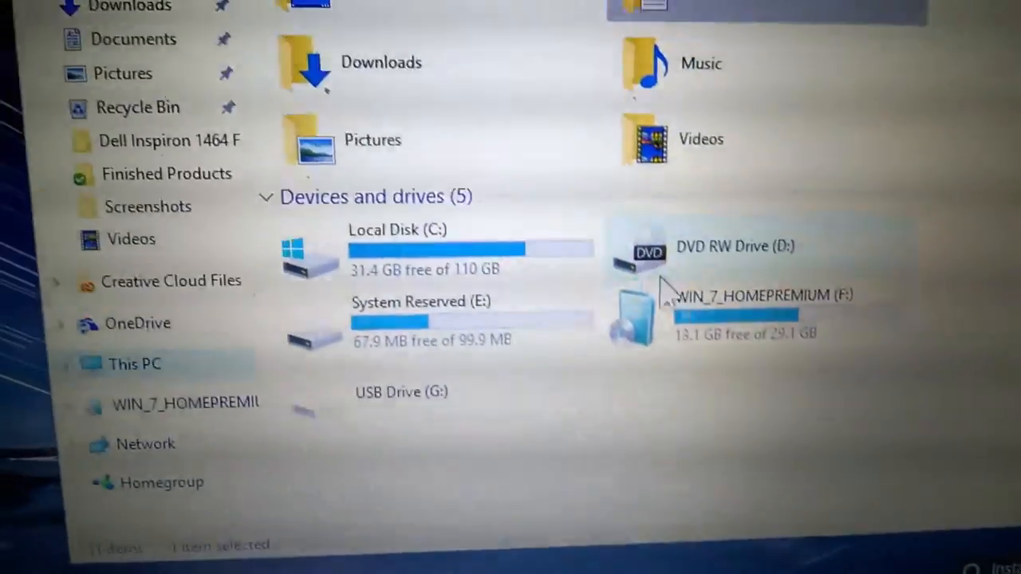
scroll("down", 3)
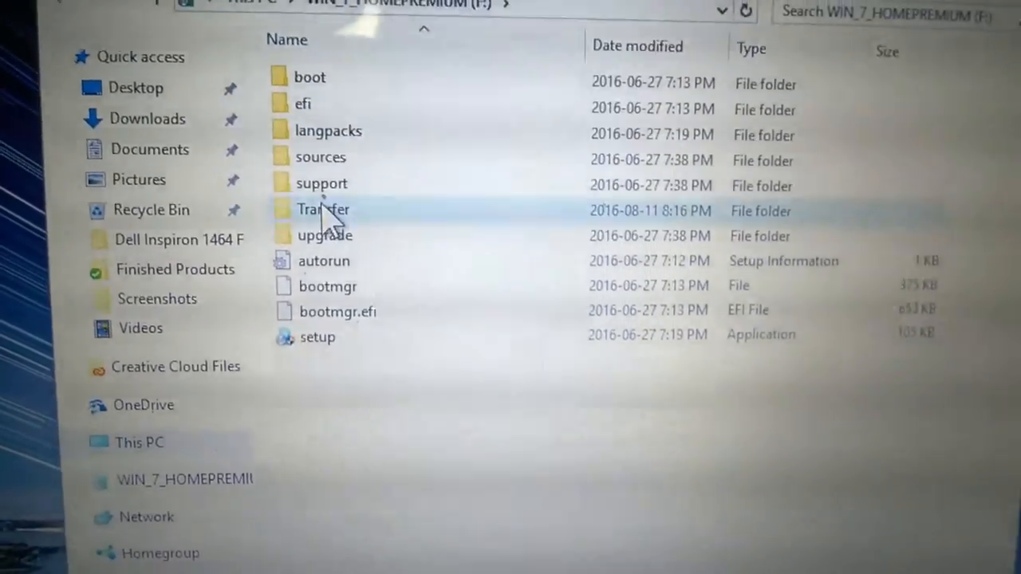
mouse_move(350, 152)
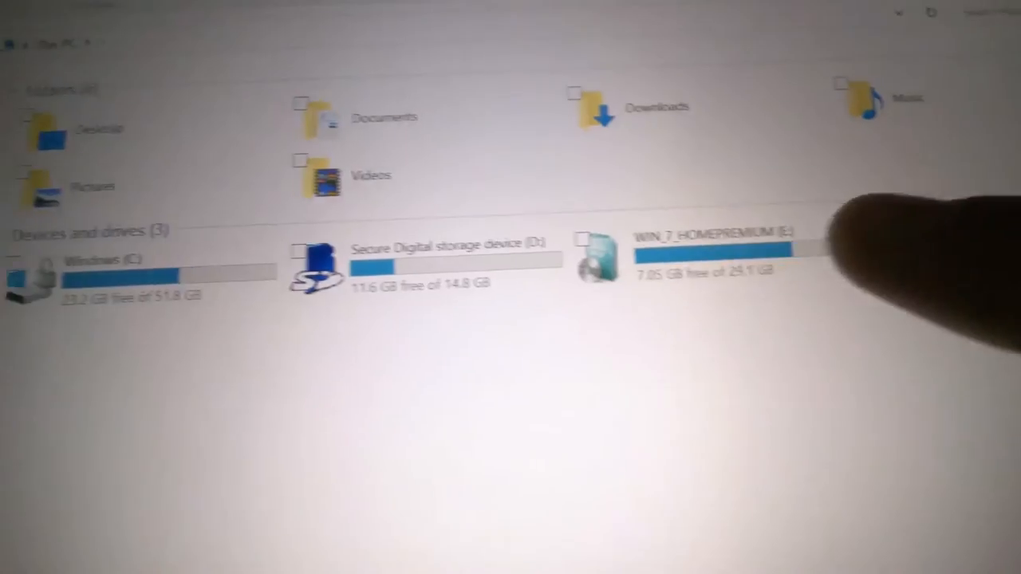
- Mount the Windows 10 Version 1607 ISO from the flash drive and launch setup from the mounted DVD drive
double_click(710, 256)
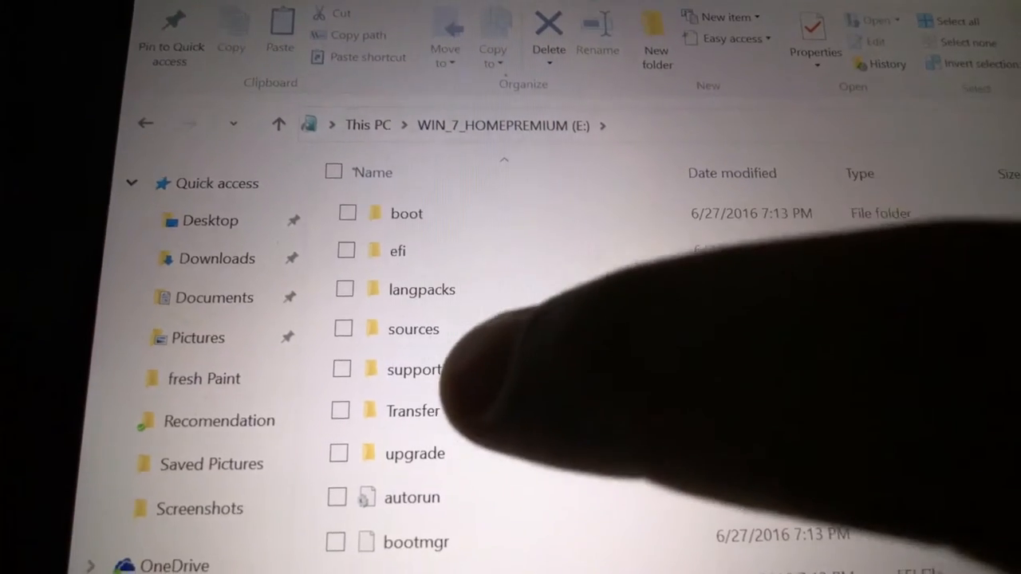
double_click(413, 410)
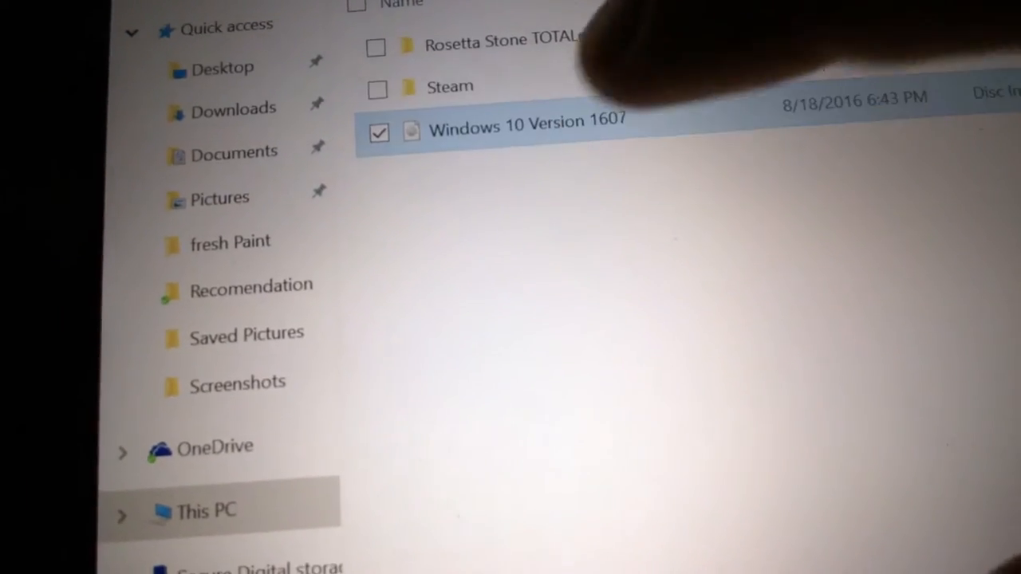
double_click(526, 130)
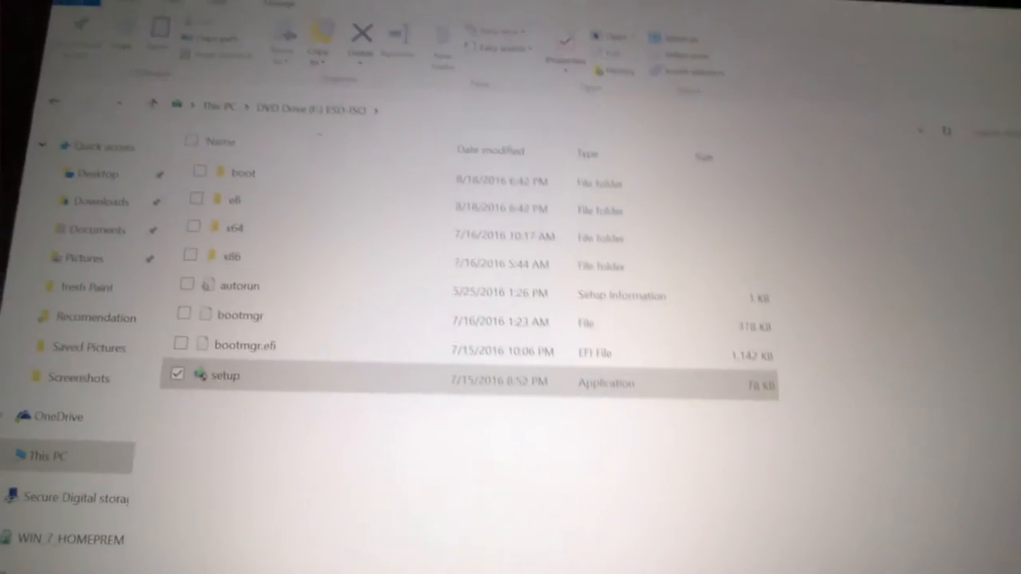
double_click(226, 375)
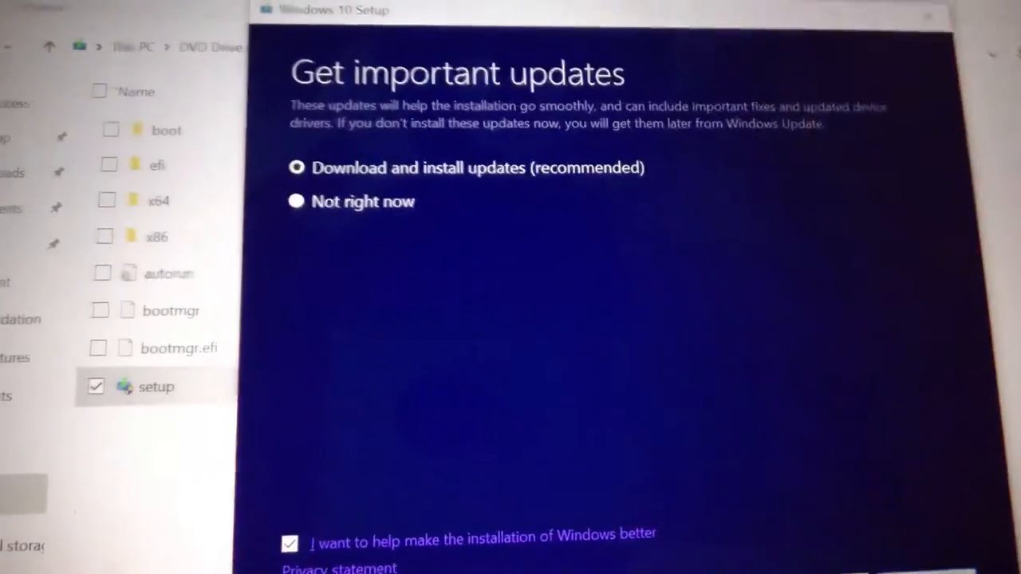
- Choose the important-updates handling and continue to the Applicable notices and license terms
left_click(297, 201)
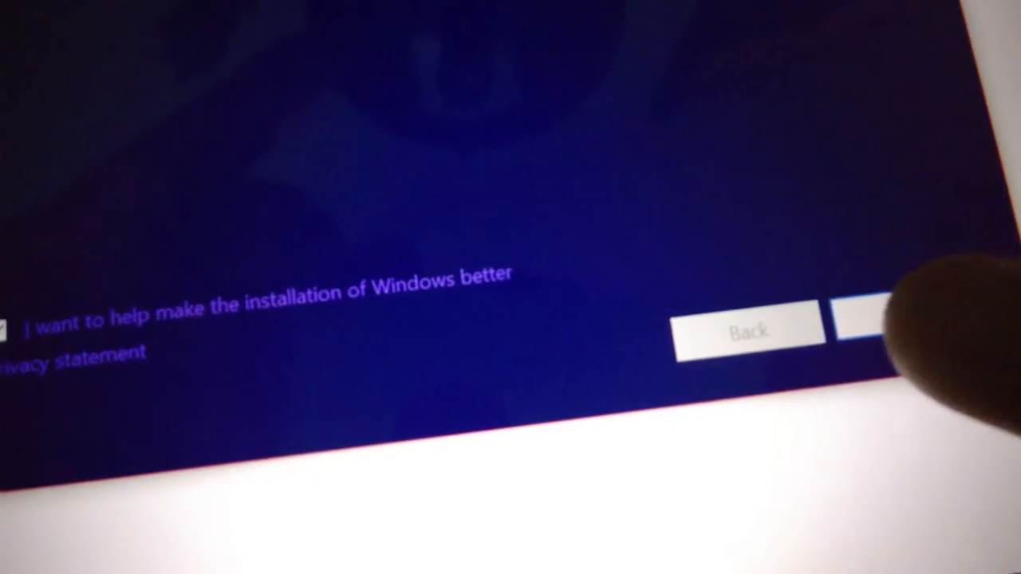
left_click(869, 330)
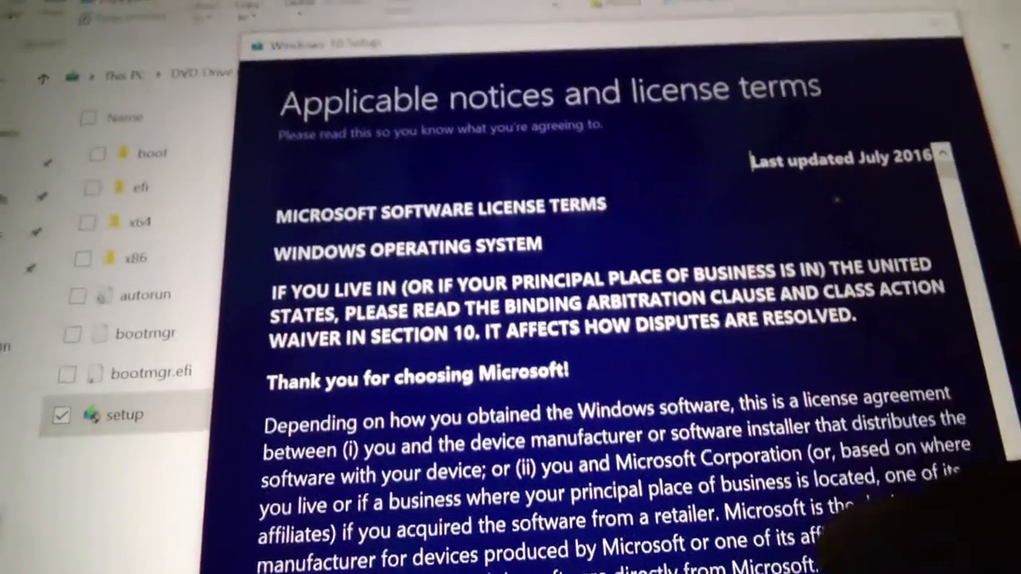
- Read through the license terms and accept them, reaching the ready-to-install summary
scroll("down", 3)
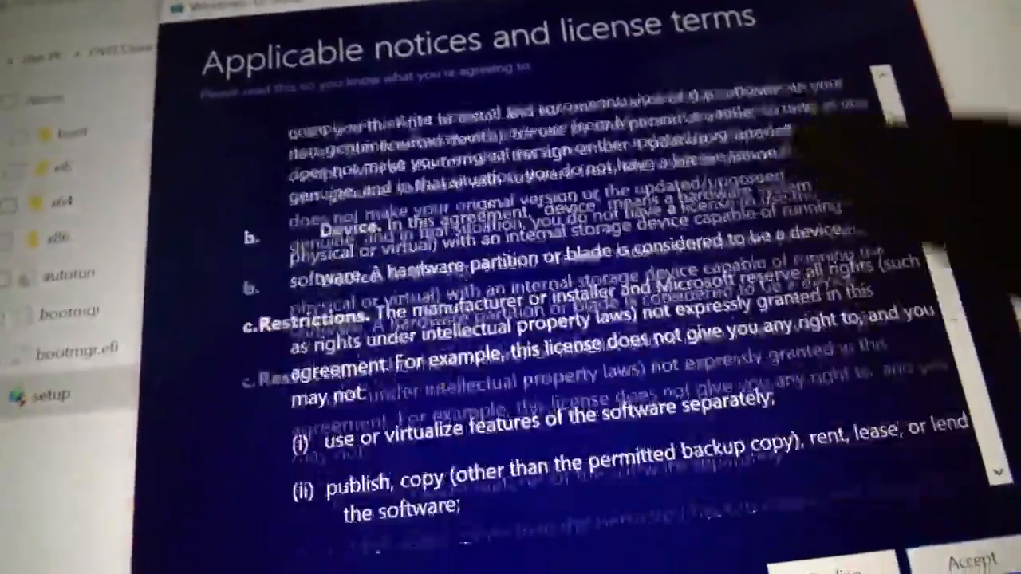
scroll("down", 3)
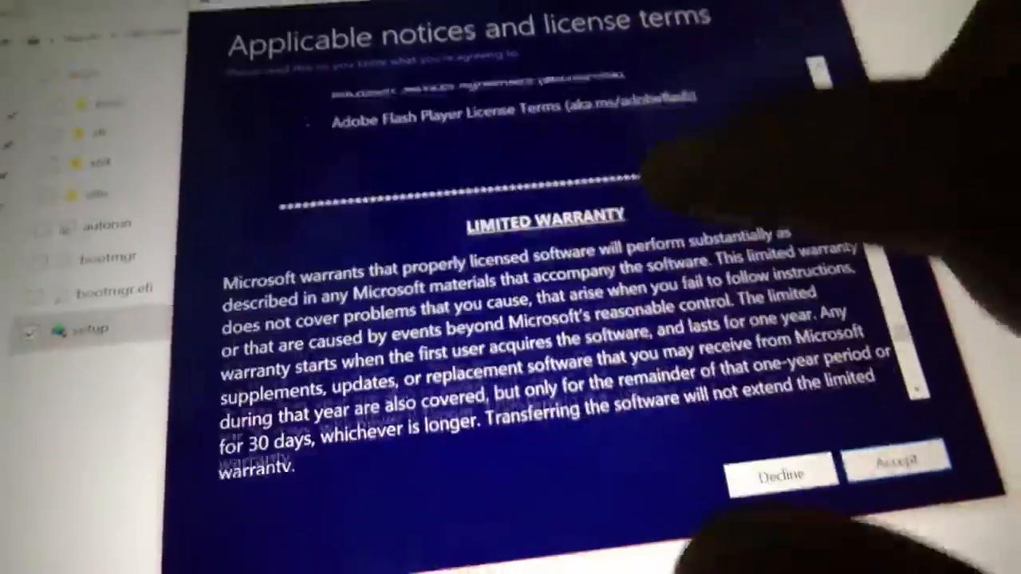
scroll("down", 3)
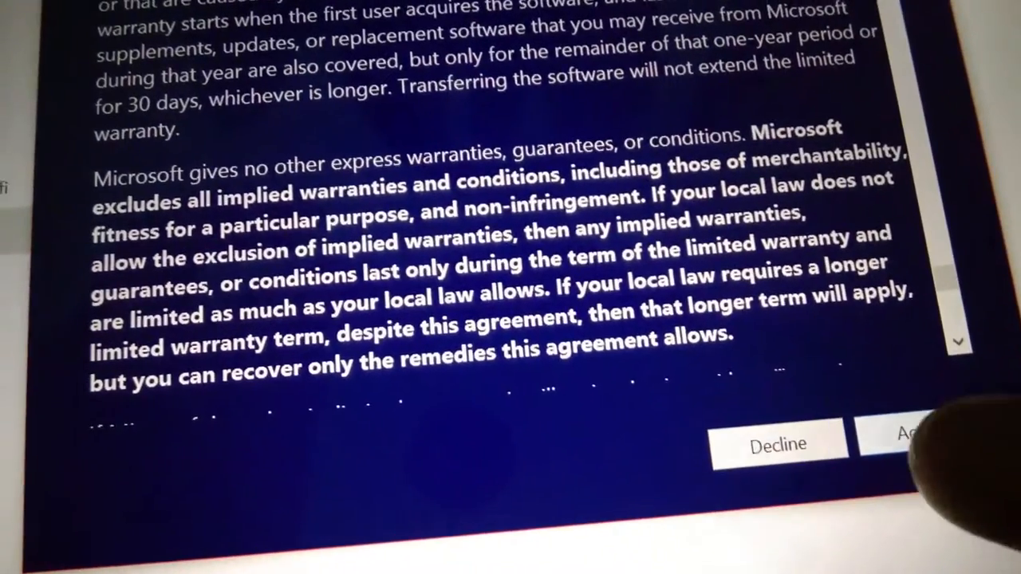
left_click(909, 433)
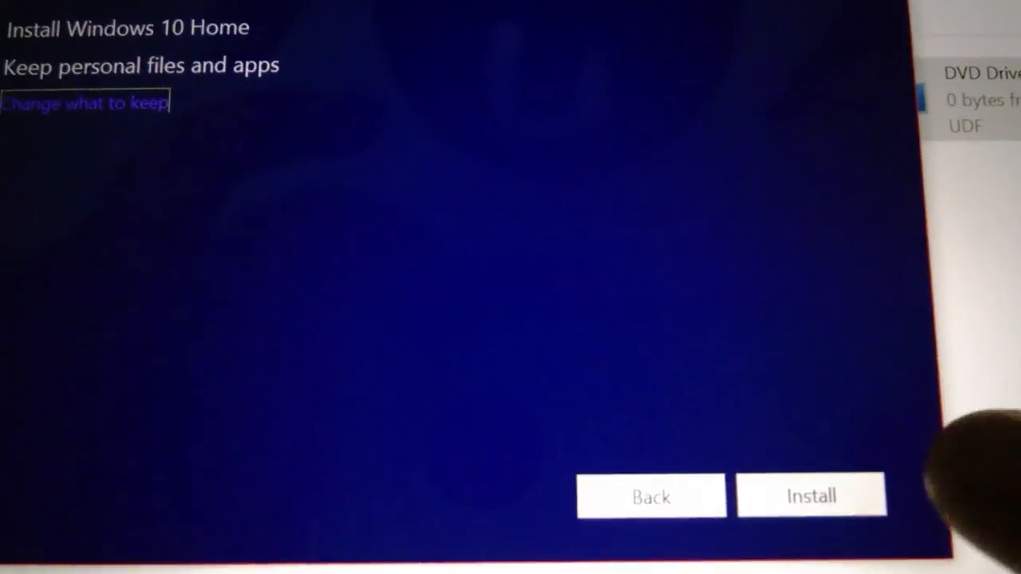
- Install Windows 10 Home keeping personal files and apps
left_click(810, 494)
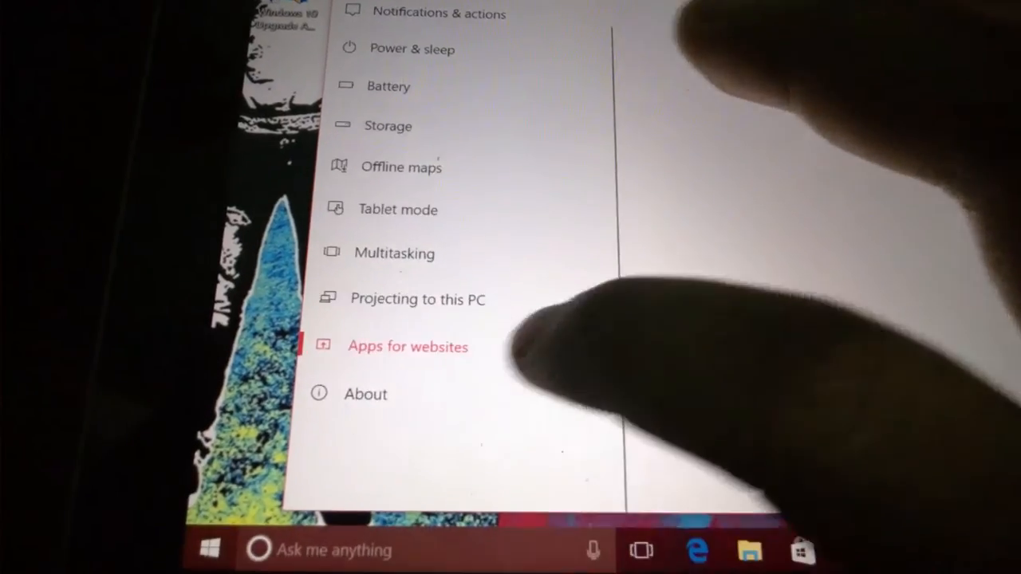
- Show the About page with the installed Windows version information
left_click(365, 393)
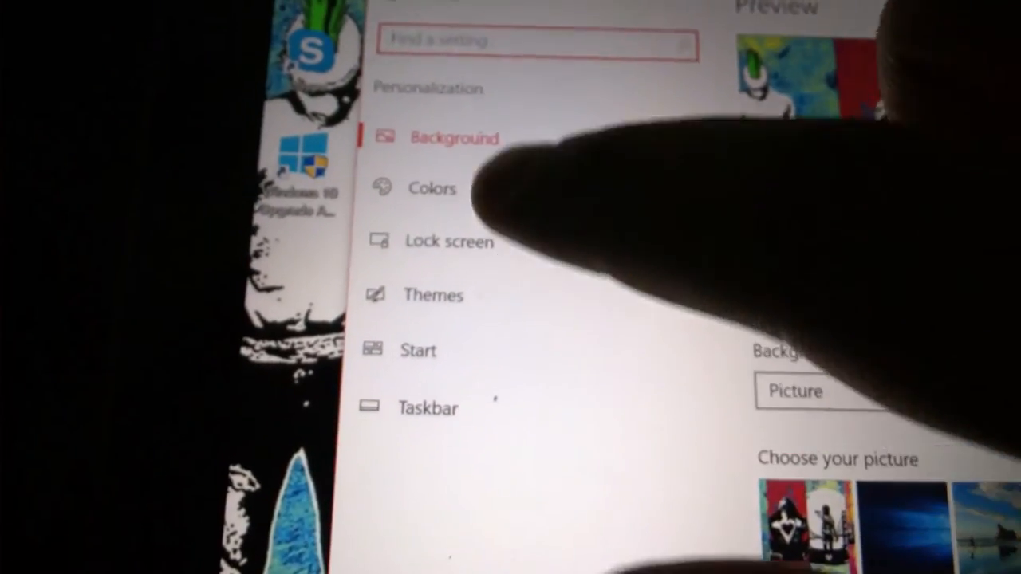
- In Colors, reach Choose your app mode and set apps to Dark
left_click(430, 188)
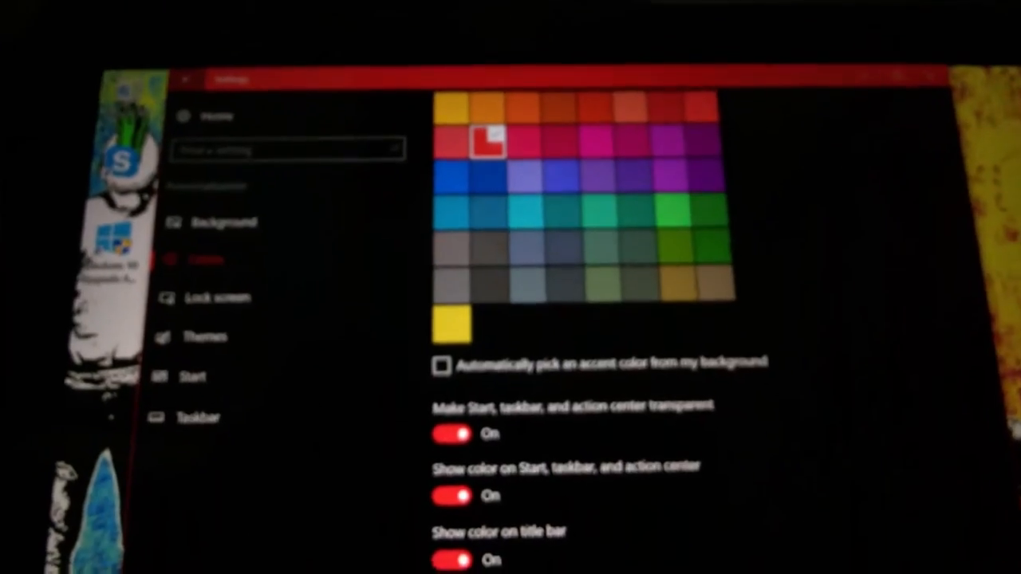
scroll("down", 3)
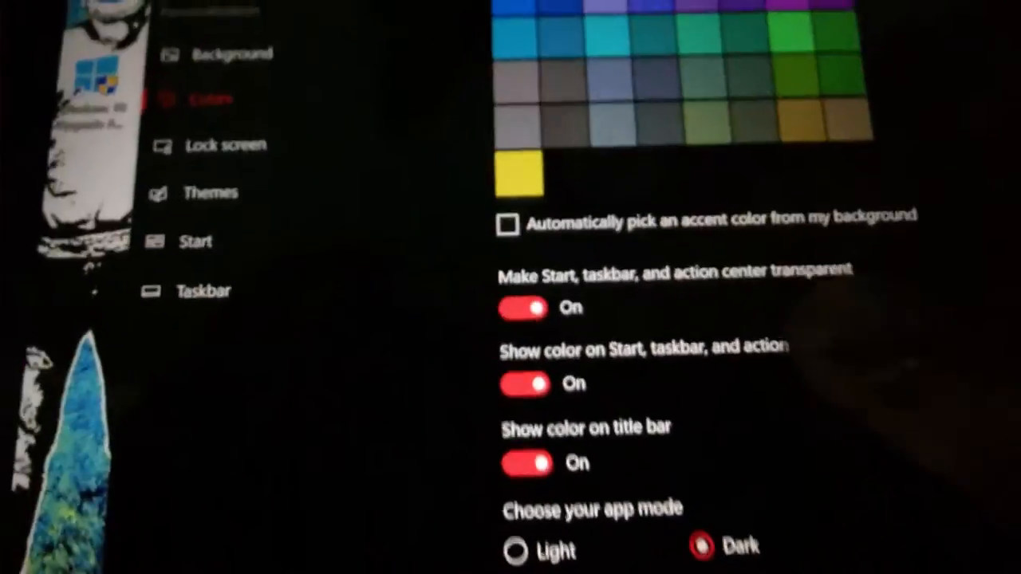